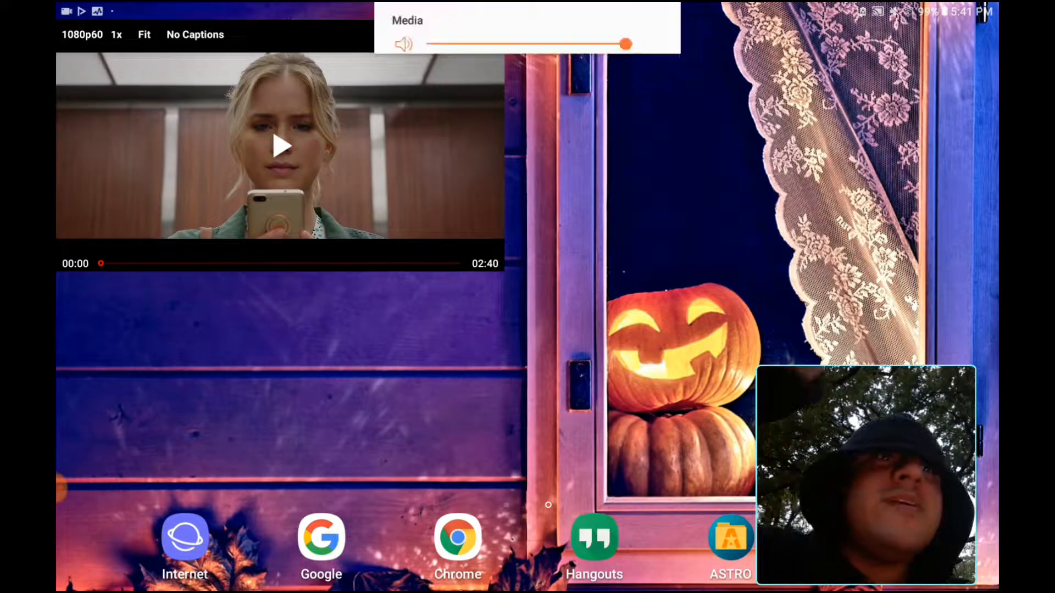
- Lower the Media volume slider from maximum to about half
left_click_drag(625, 43, 542, 45)
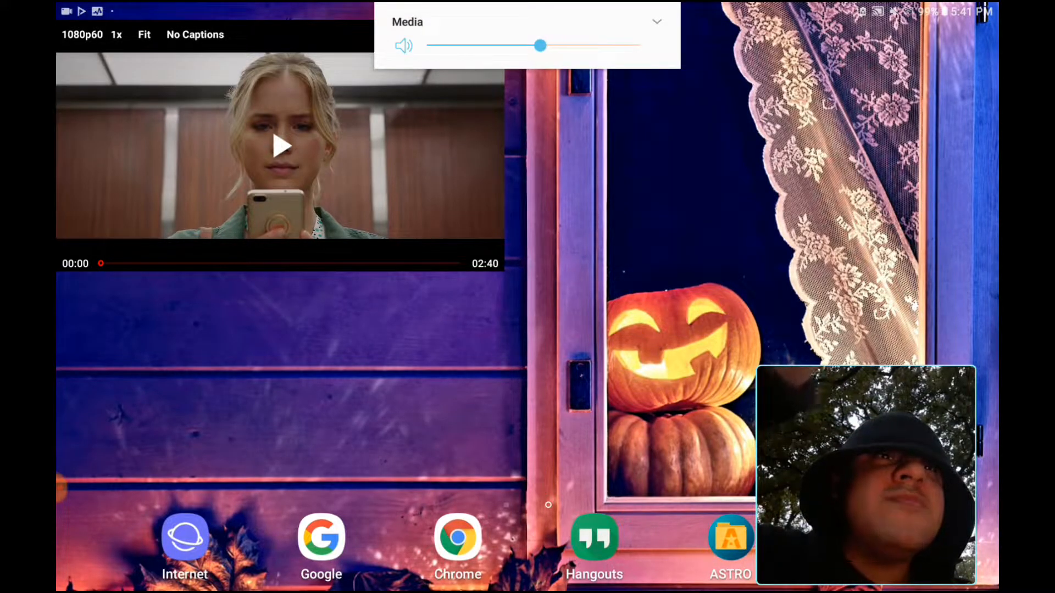
left_click_drag(541, 45, 553, 45)
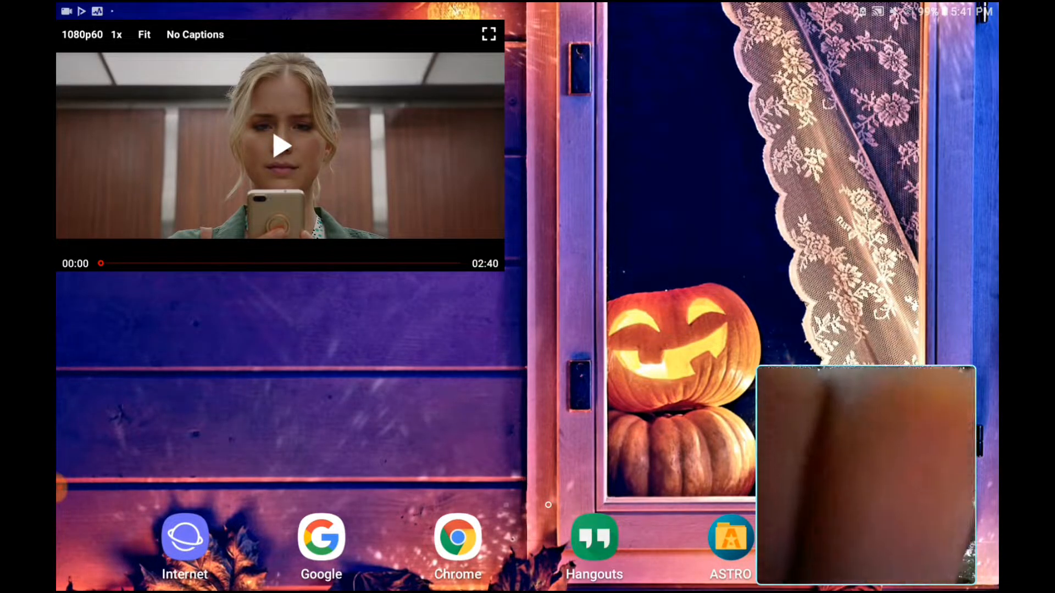
- Start the 2:40 trailer playing in the floating video window
left_click(280, 145)
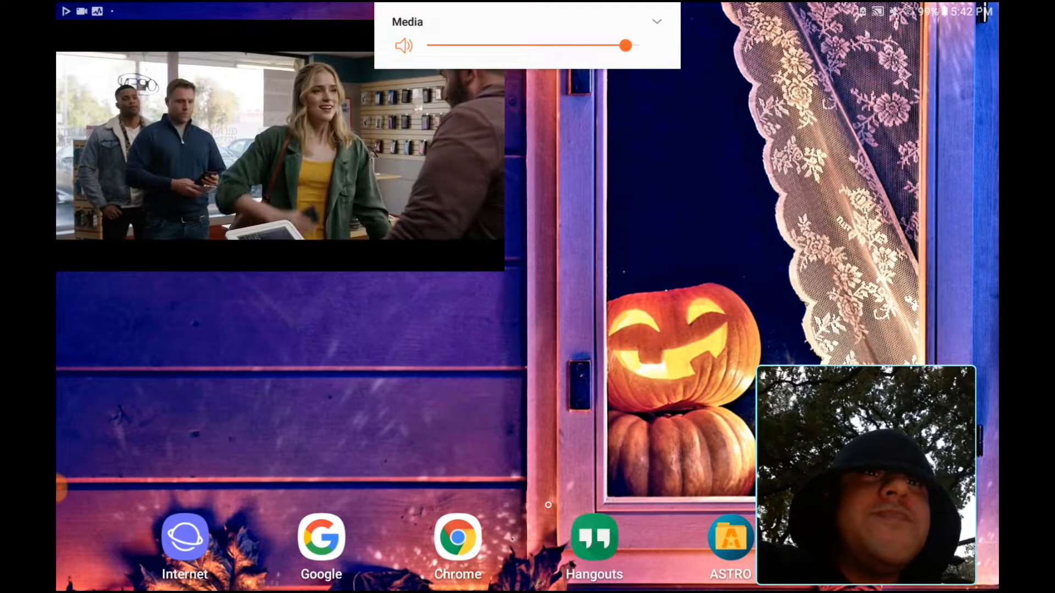
- Lower the trailer's media volume to roughly a quarter while it keeps playing
left_click_drag(625, 45, 483, 45)
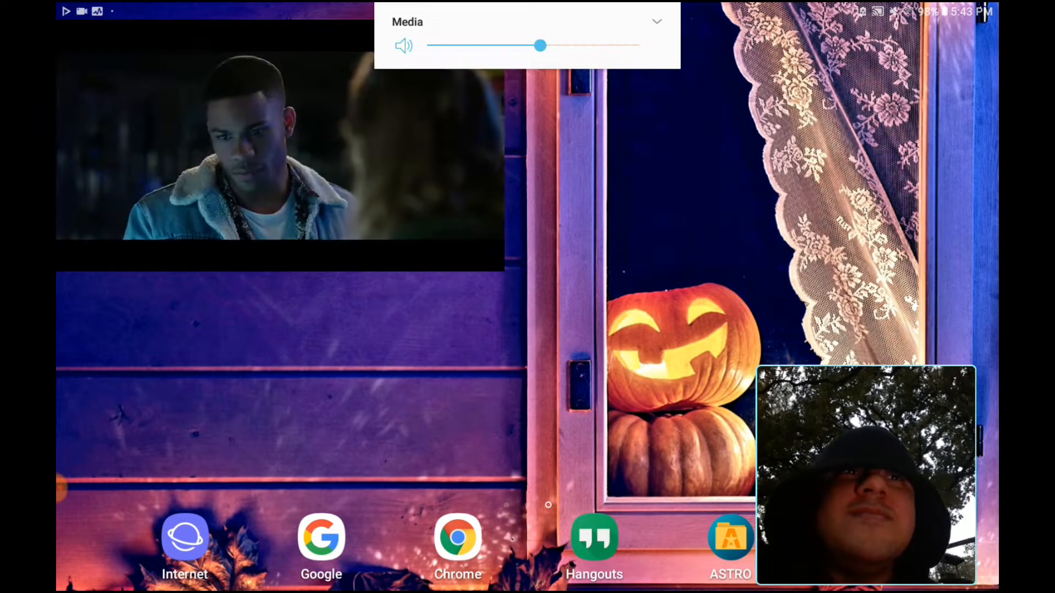
left_click_drag(541, 45, 484, 45)
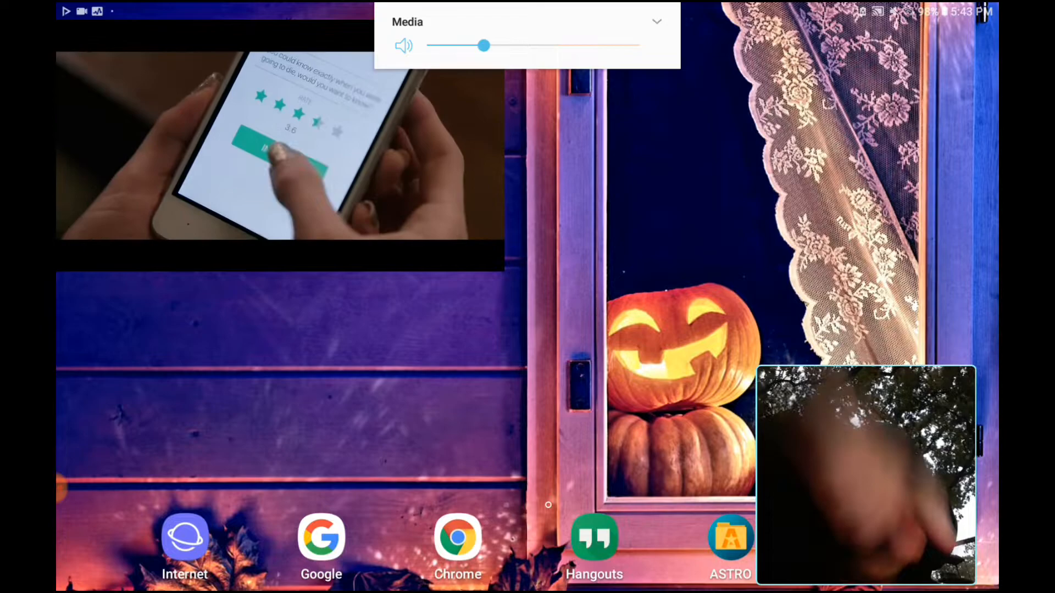